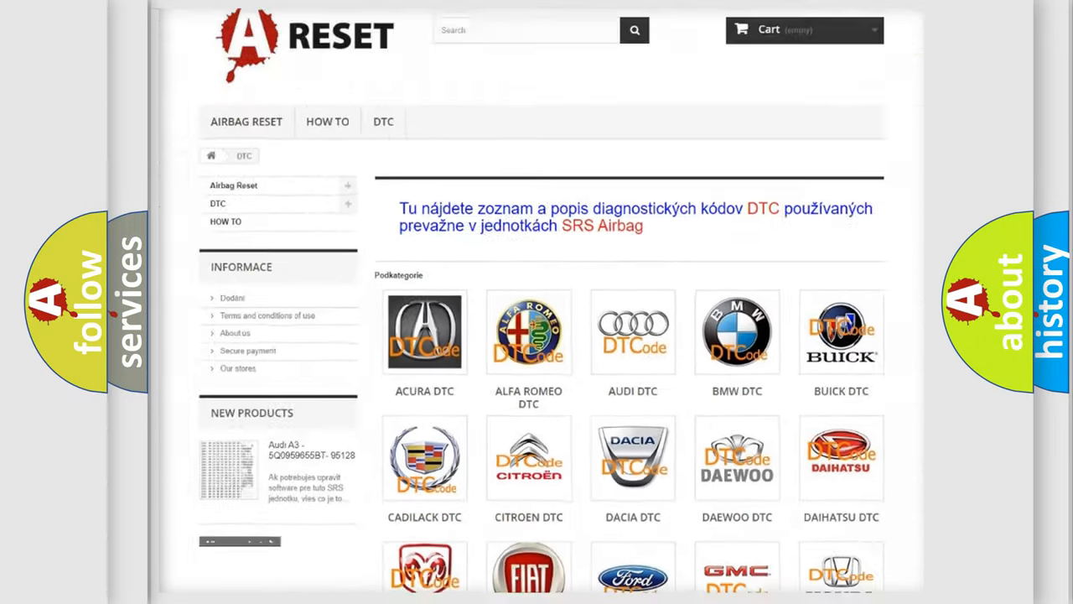
Step: Scroll the DTC brand grid down until the Infiniti DTC tile appears
scroll("down", 3)
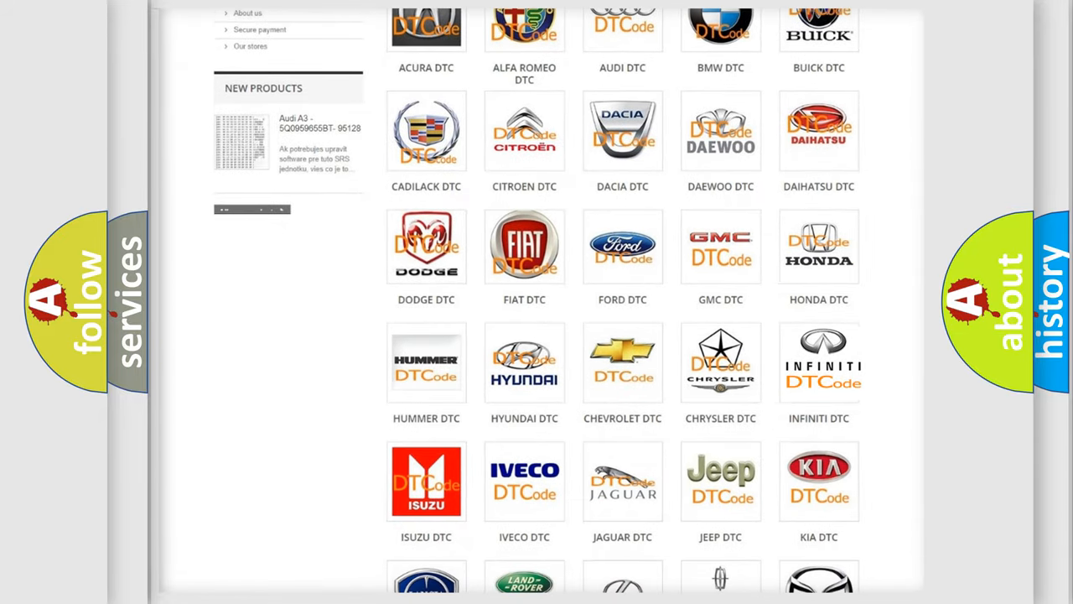
Step: Open the Infiniti DTC tile and return to the top of its code list
left_click(819, 362)
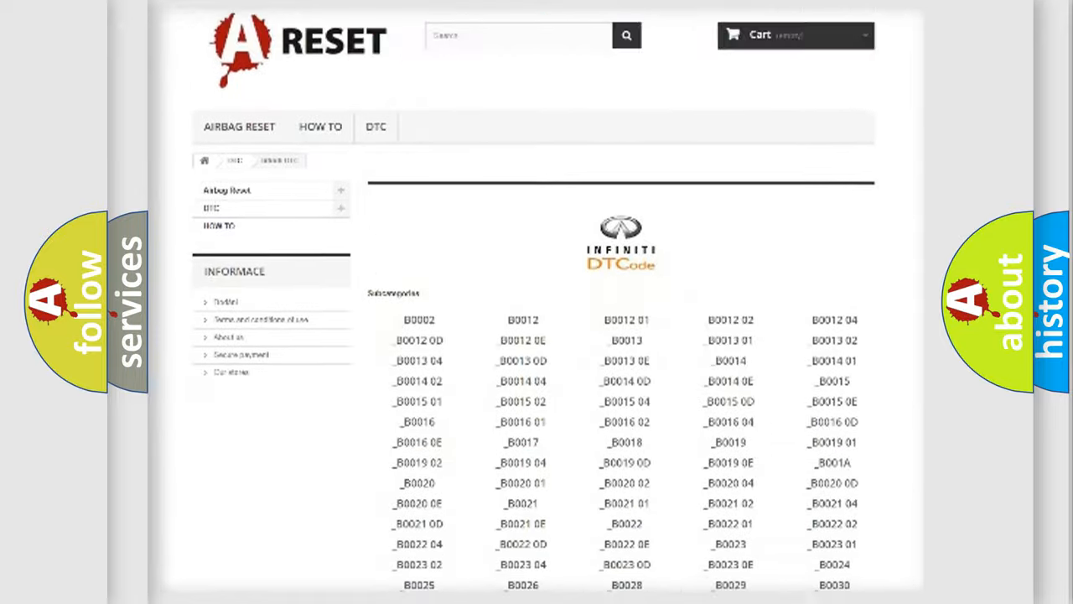
scroll("up", 3)
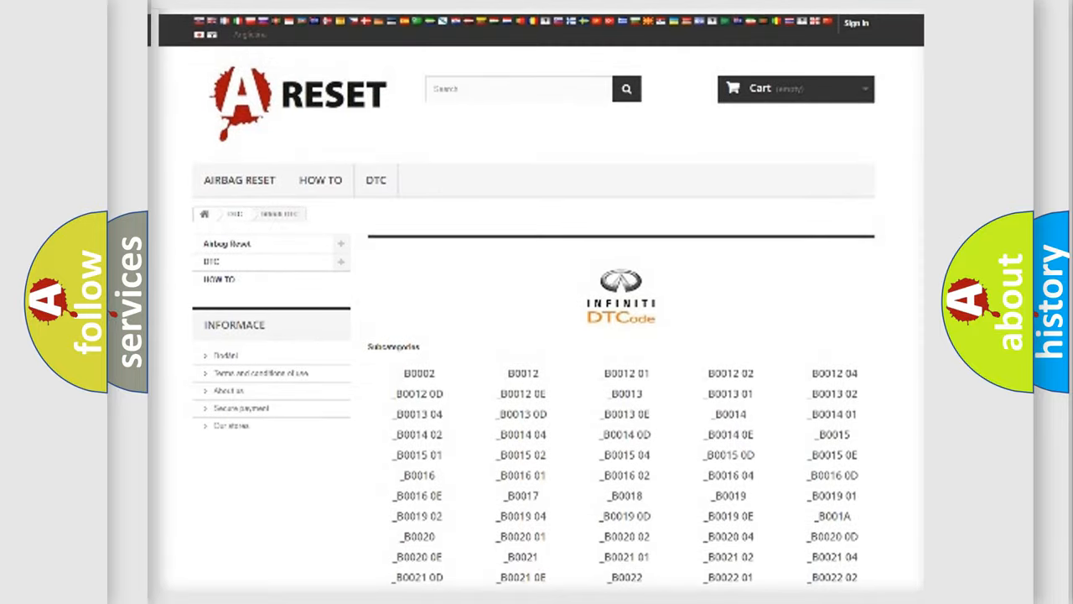